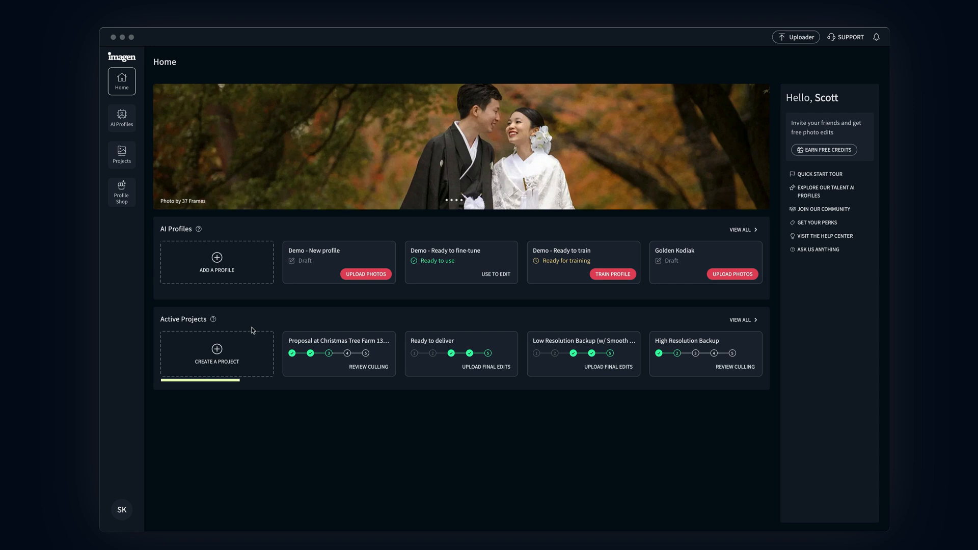
- Start a new Cull project sourcing photos from a Lightroom Classic catalog
left_click(216, 354)
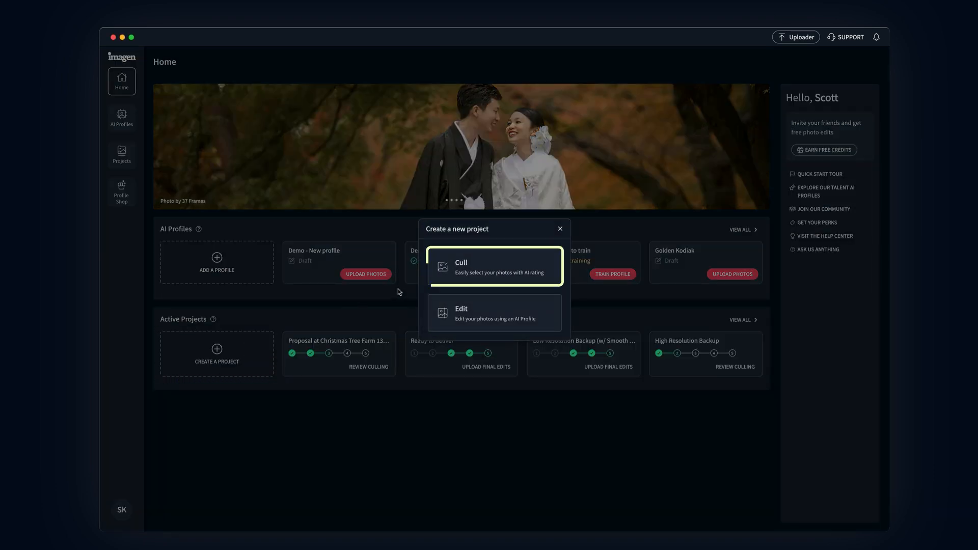
mouse_move(473, 276)
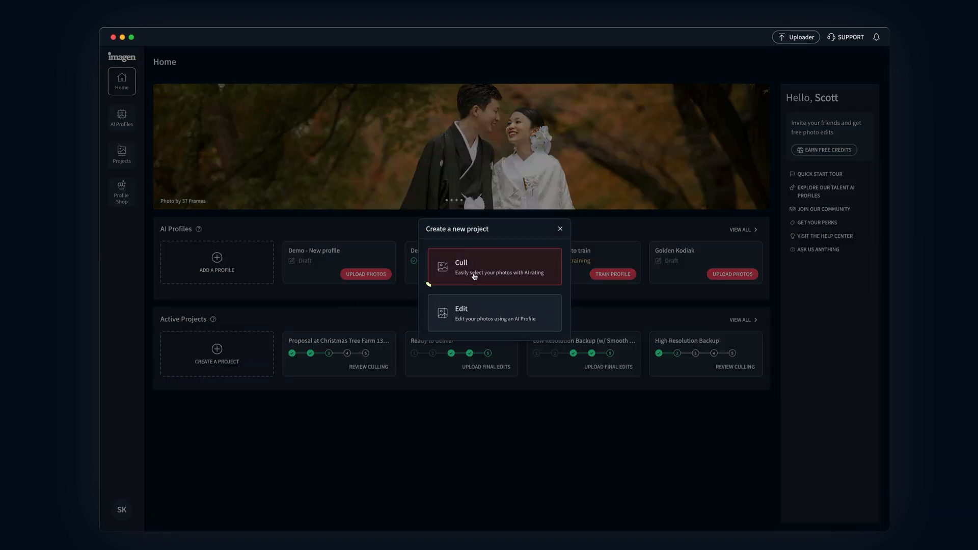
left_click(493, 266)
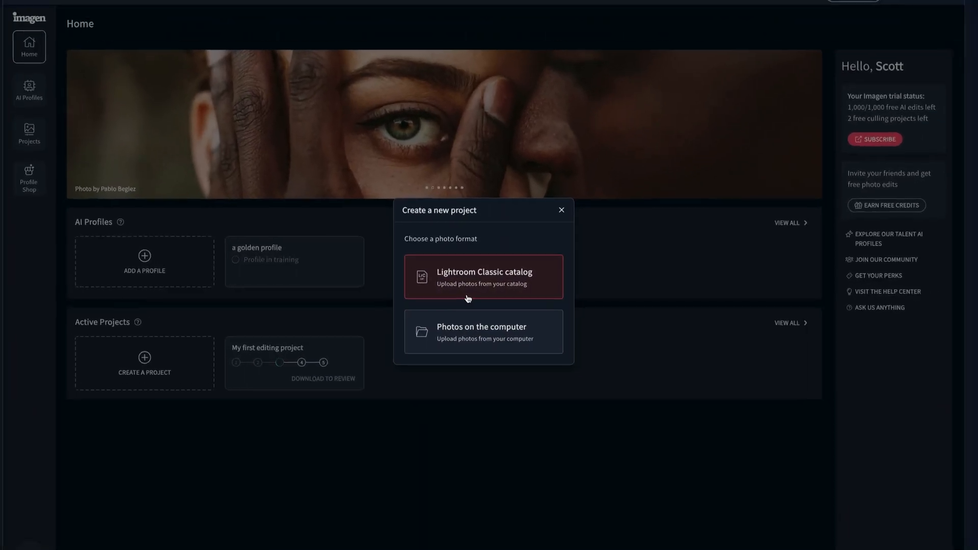
left_click(483, 276)
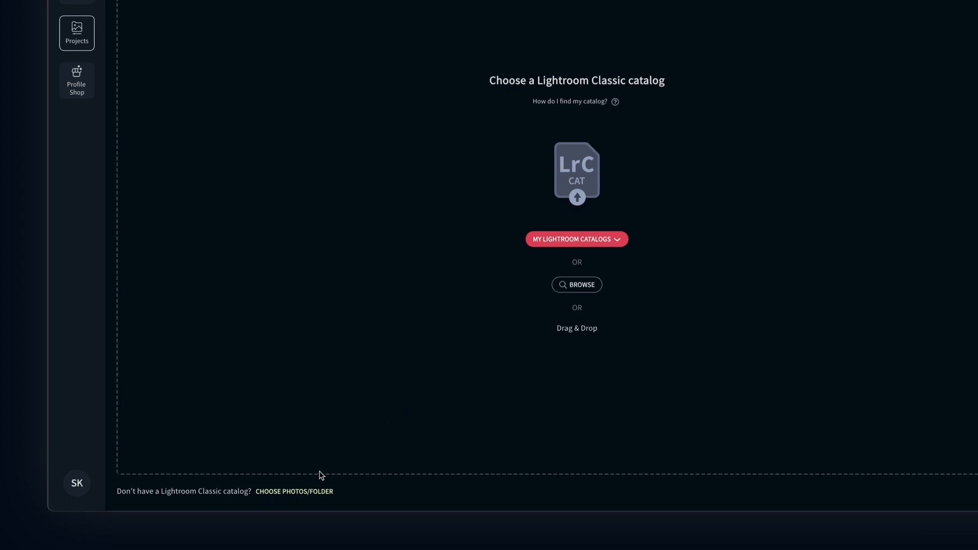
- Try the folder upload option, return to catalogs, and list the known Lightroom catalogs
left_click(294, 491)
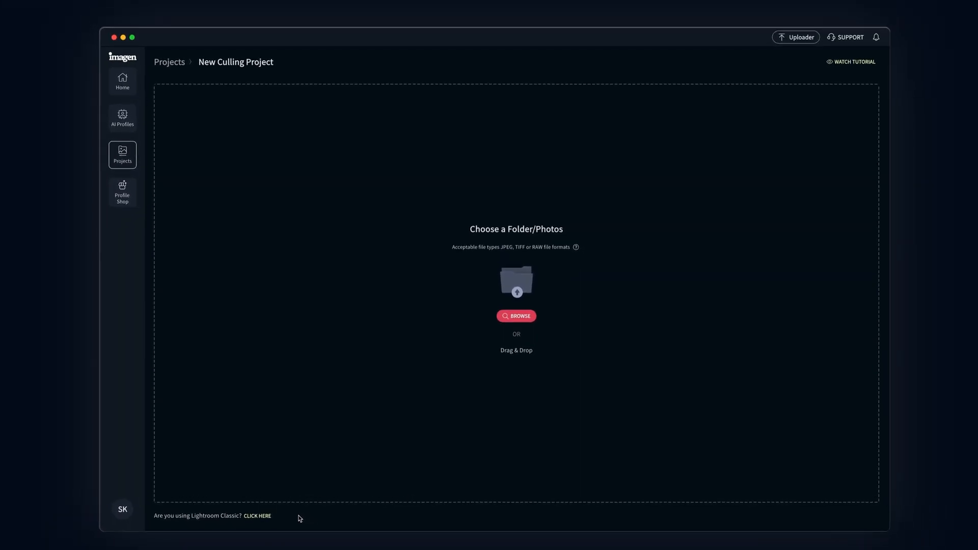
mouse_move(516, 337)
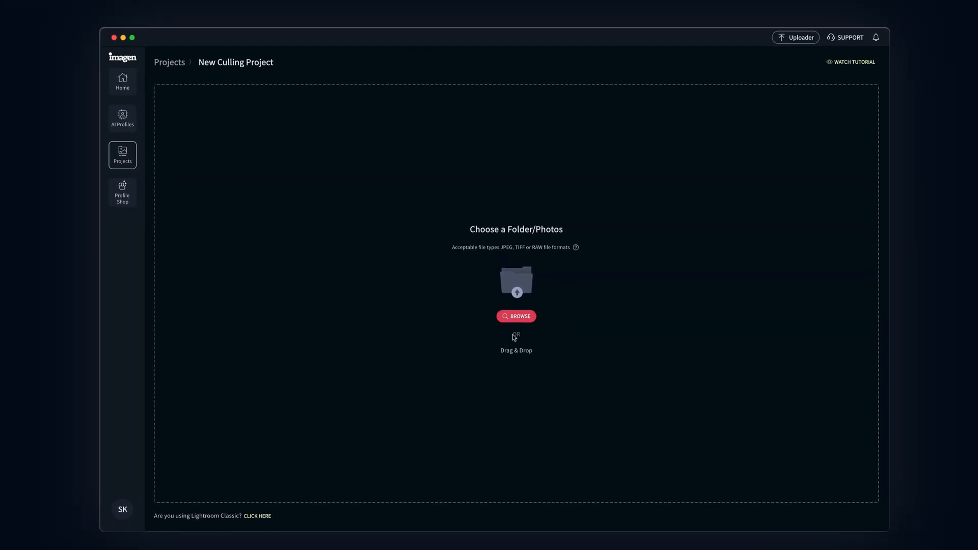
mouse_move(511, 355)
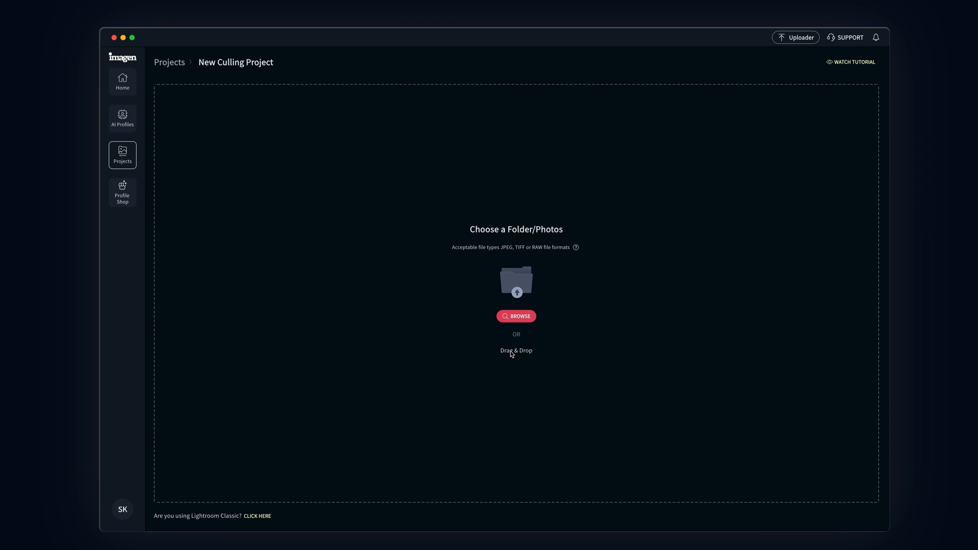
left_click(256, 516)
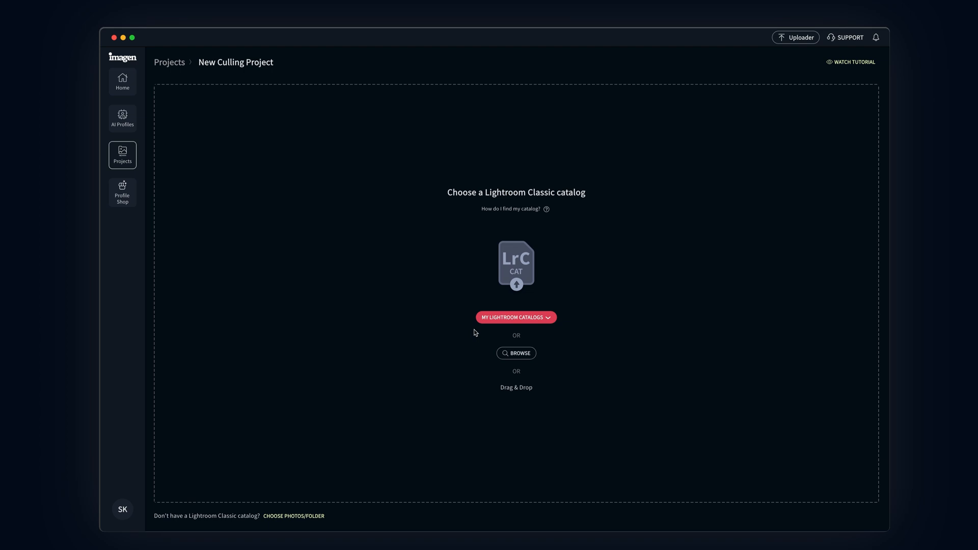
left_click(515, 317)
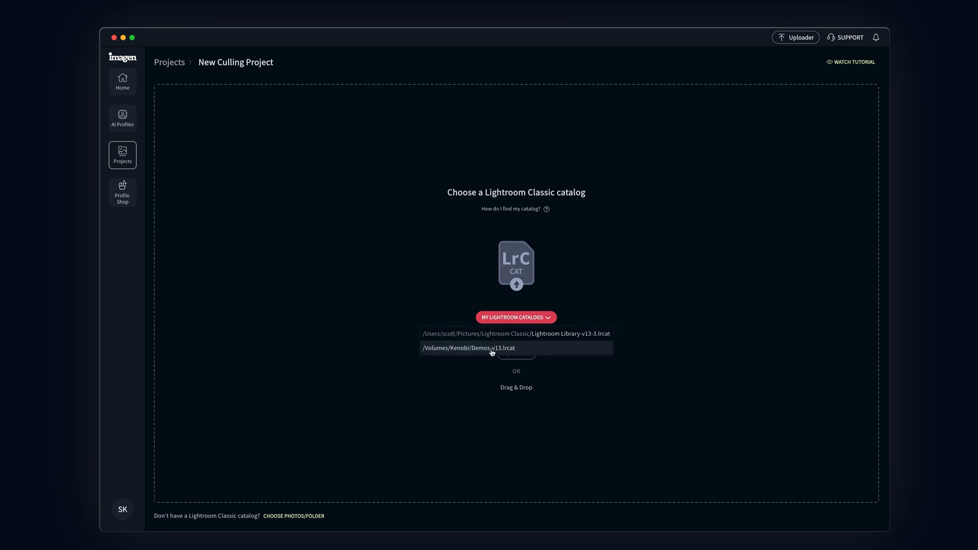
- Load Demos-v13.lrcat, include the Proposal at Christmas Tree Farm collection, and append 'in December' to the name
left_click(469, 348)
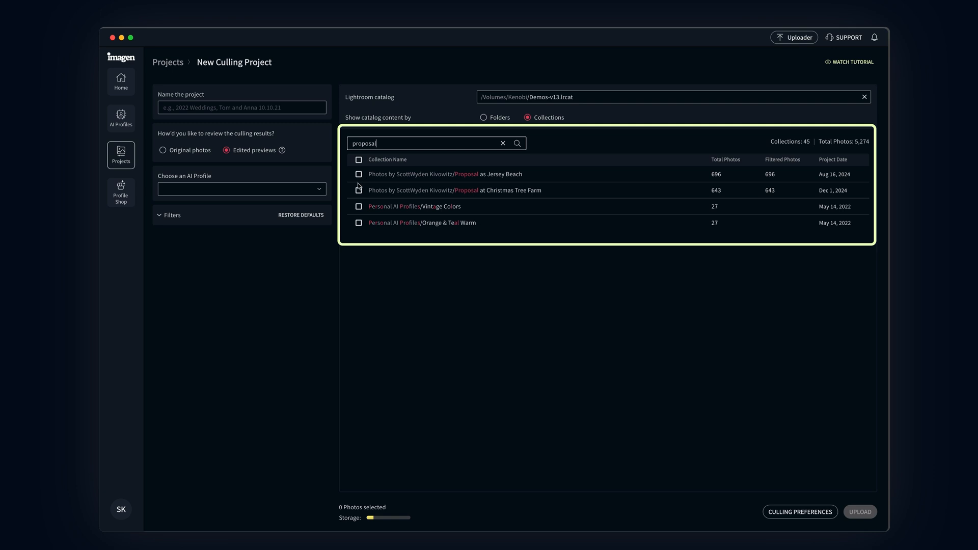
left_click(359, 191)
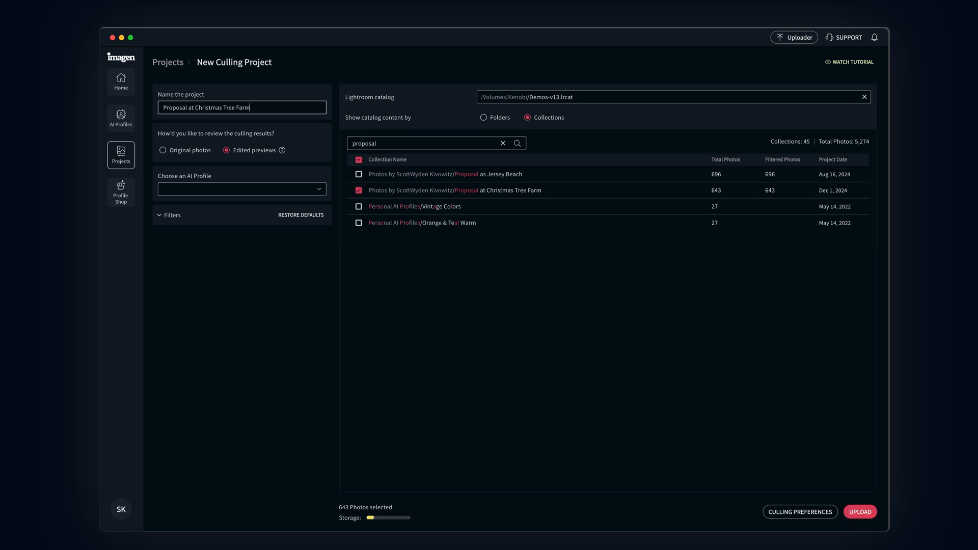
type("in December")
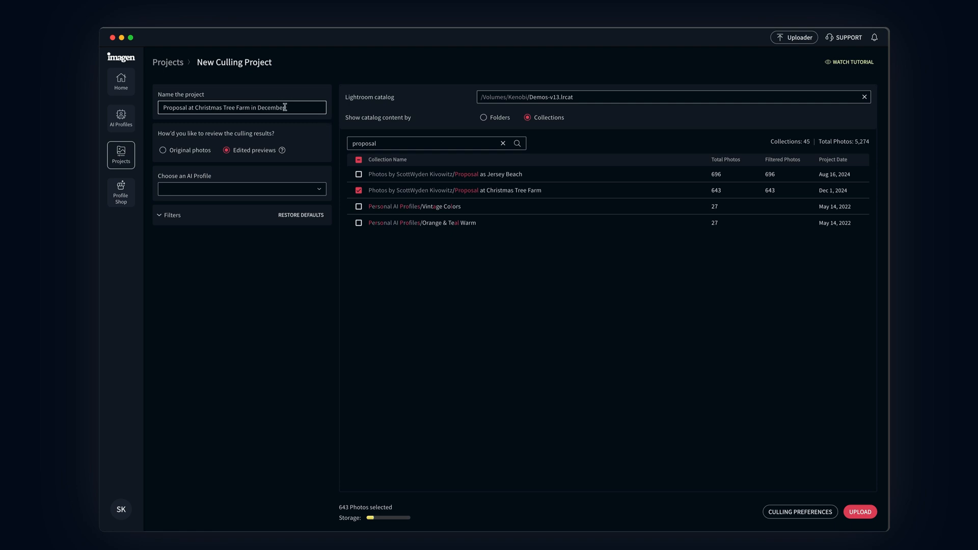
- Keep Edited previews for review and apply the Those Greens AI profile
left_click(162, 150)
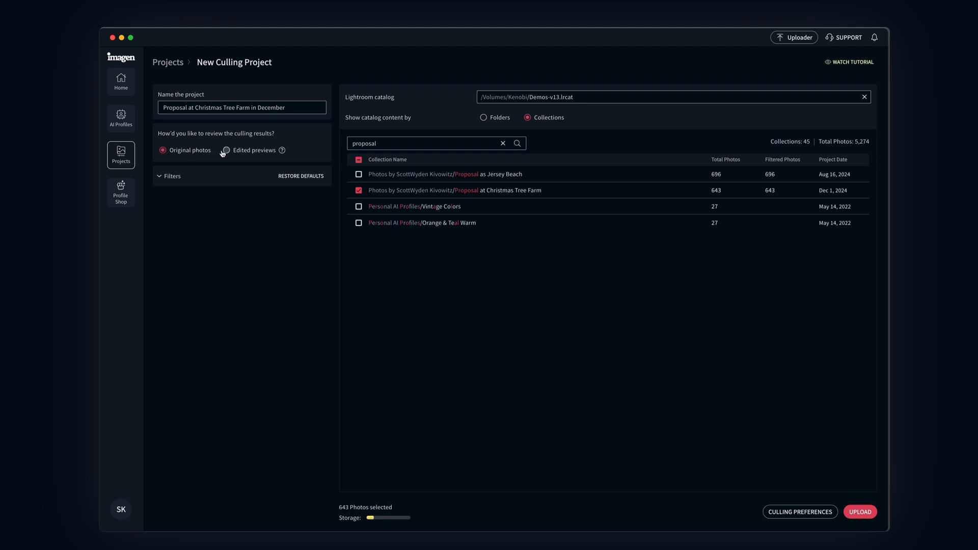
left_click(225, 149)
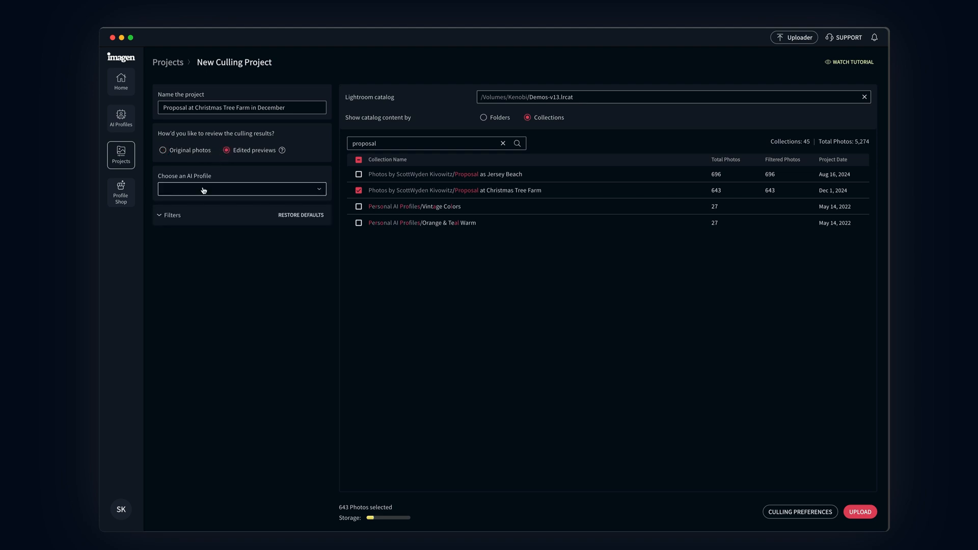
left_click(240, 189)
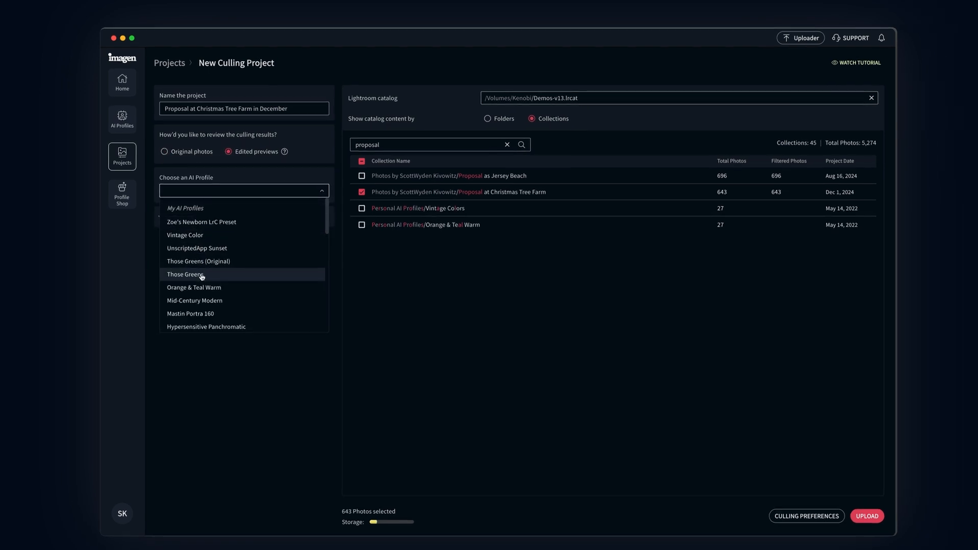
left_click(184, 274)
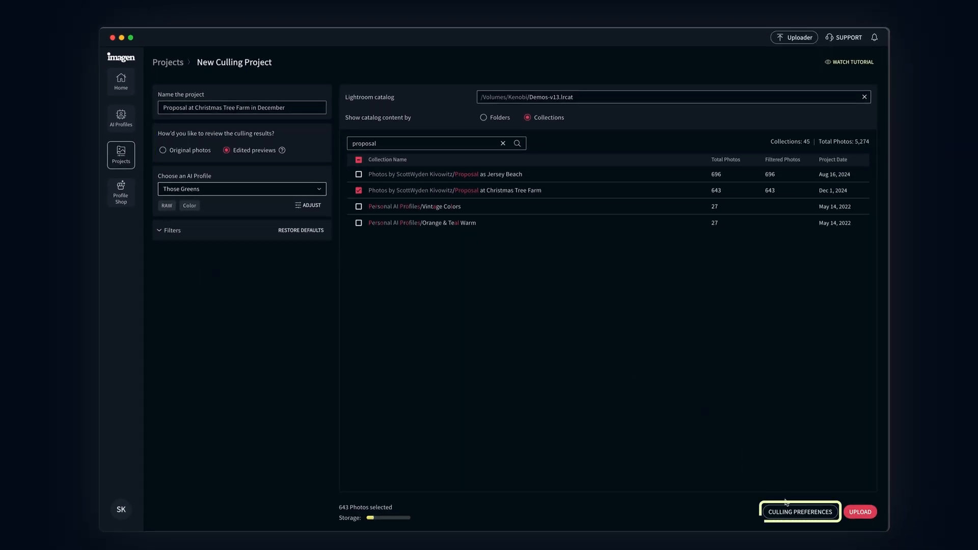
- In Culling preferences, settle on star ratings after trying color labels and flags
left_click(801, 512)
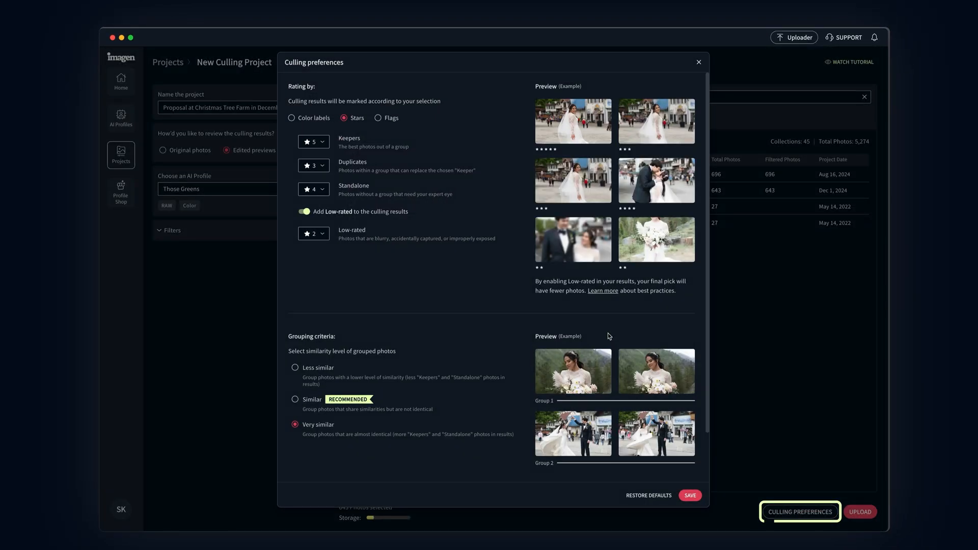
left_click(292, 119)
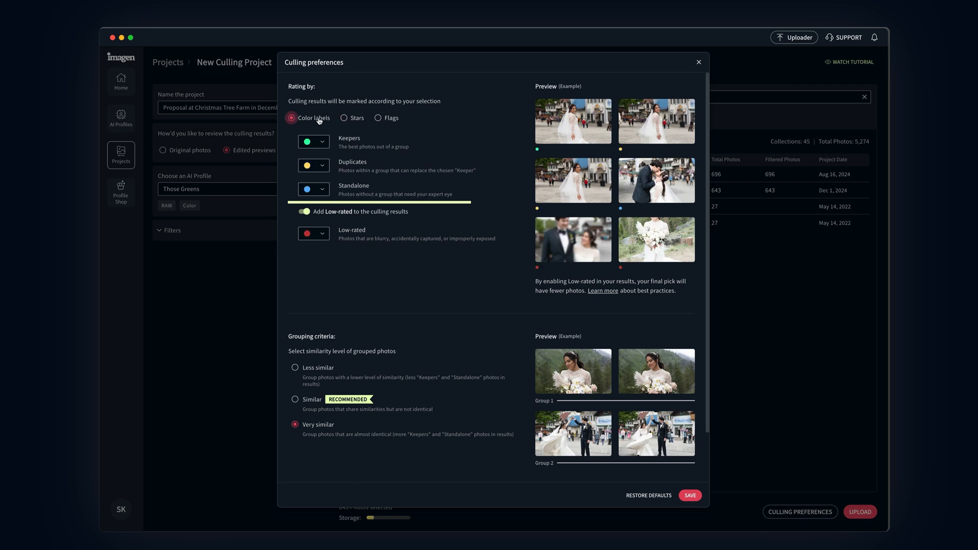
left_click(343, 118)
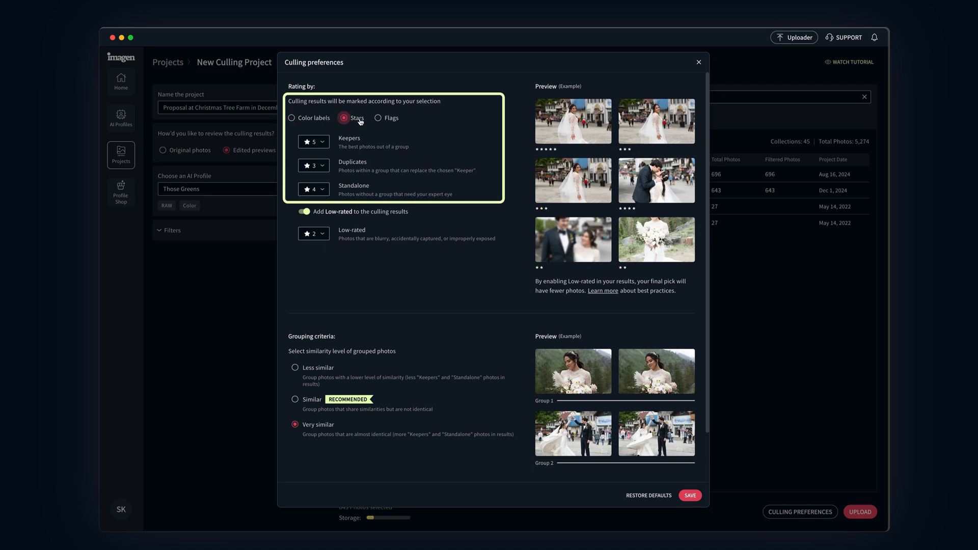
left_click(378, 119)
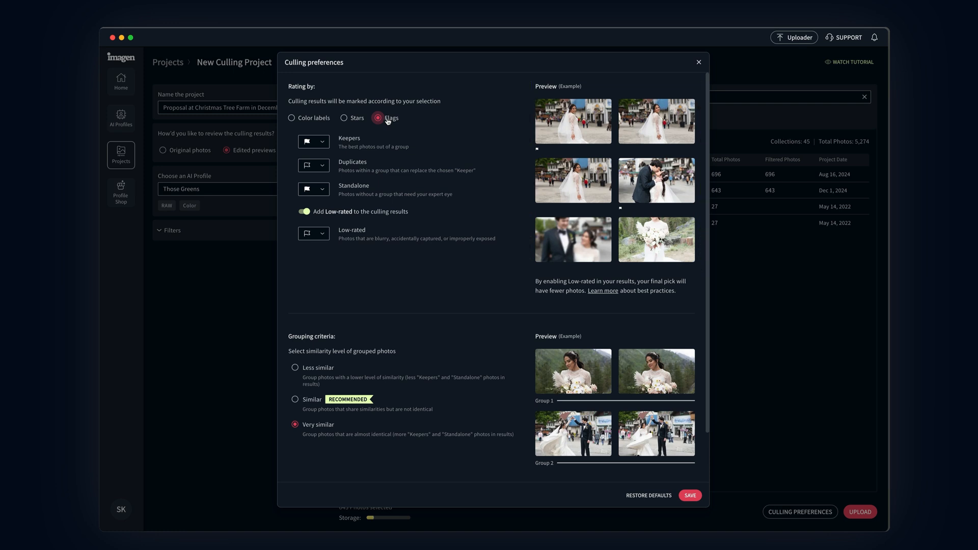
left_click(343, 118)
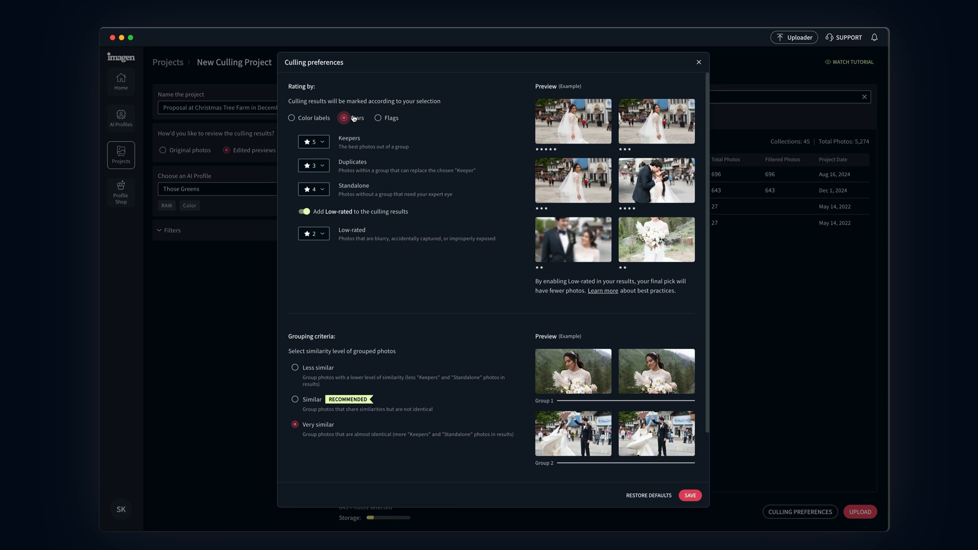
- Choose Similar photo grouping after trying Very similar, and save the preferences
scroll("down", 3)
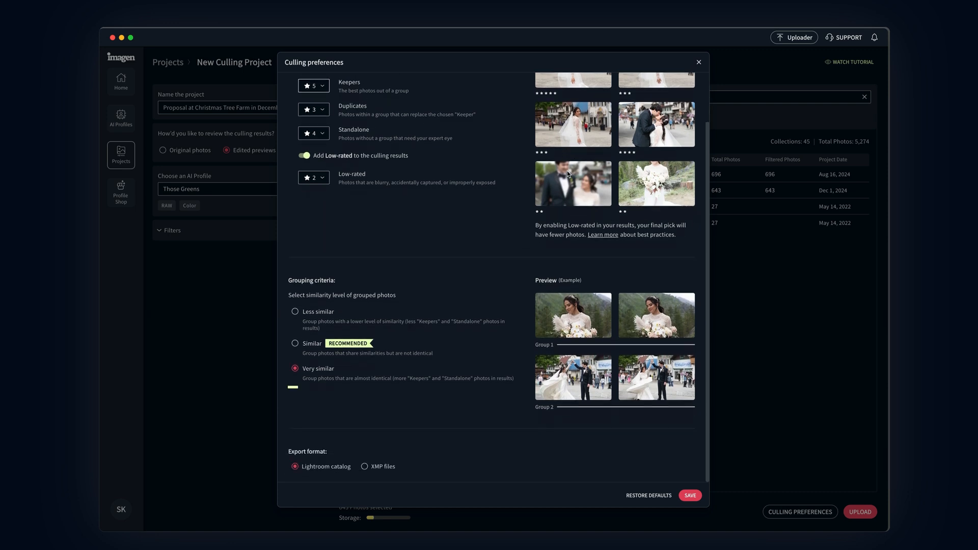
left_click(295, 343)
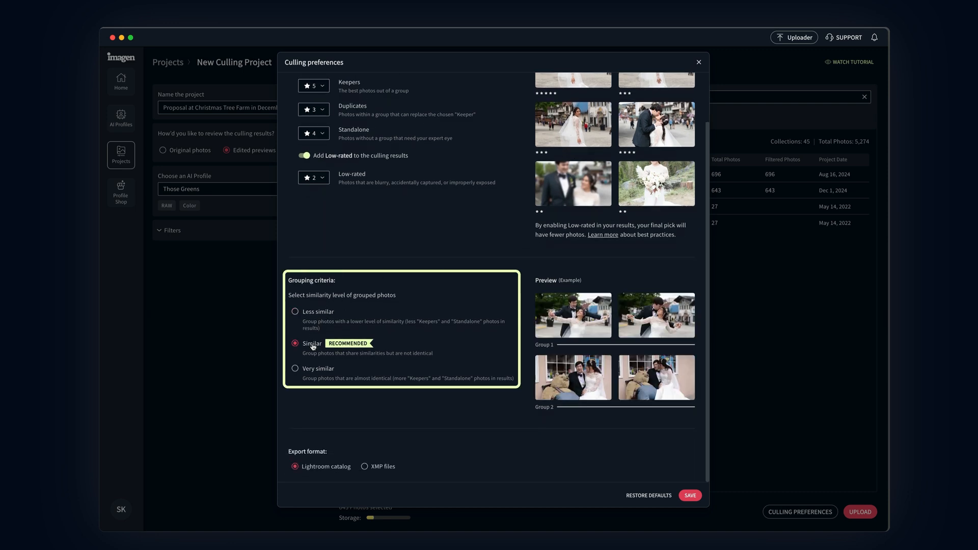
left_click(295, 367)
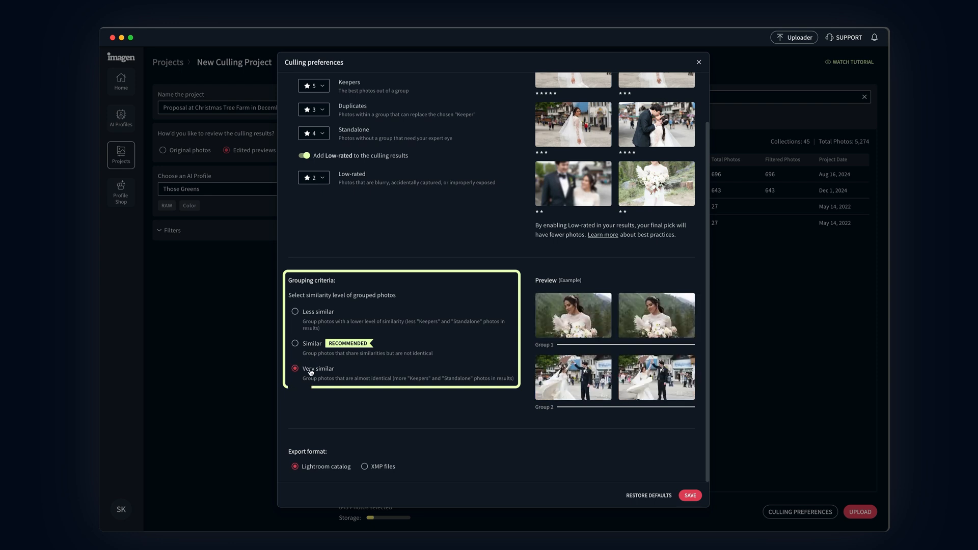
left_click(295, 343)
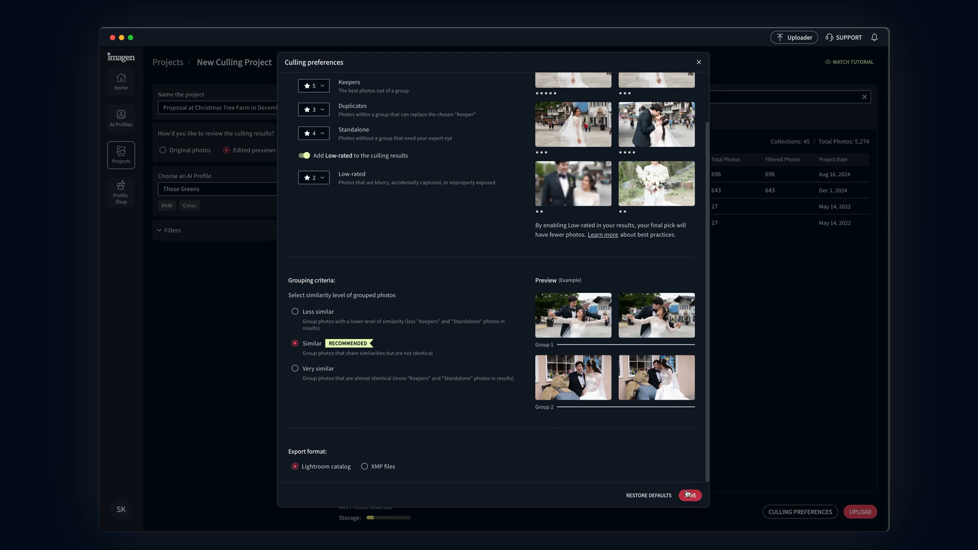
left_click(689, 495)
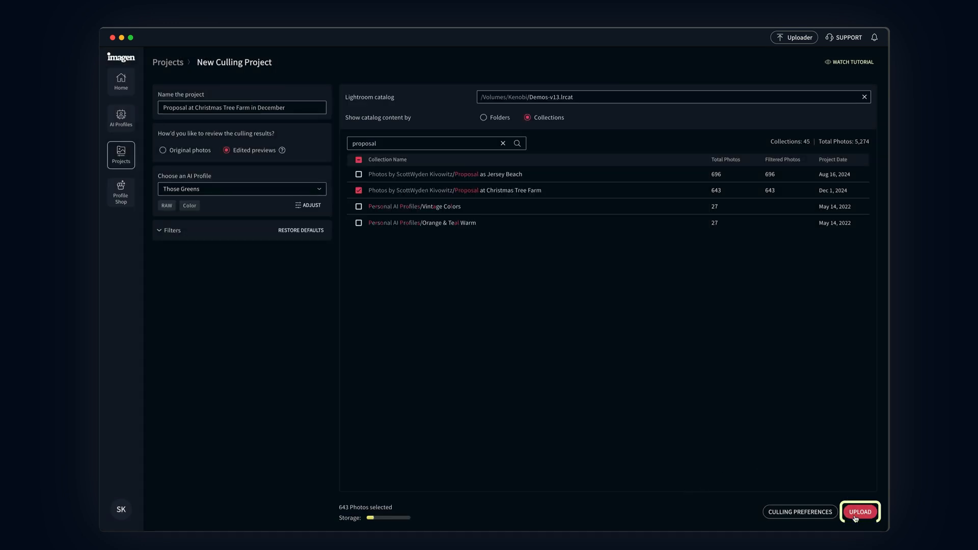
- Upload the project and open the December project's culling results
left_click(859, 511)
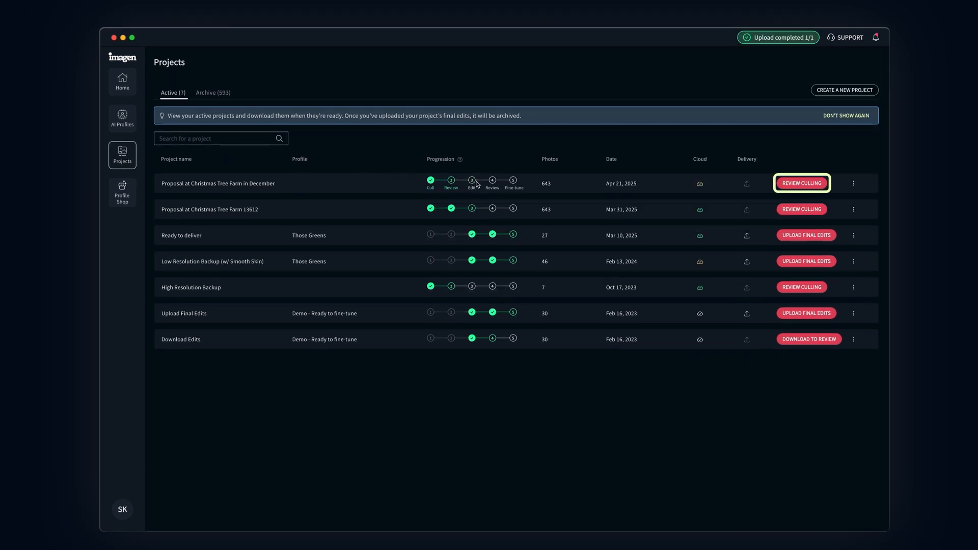
left_click(802, 184)
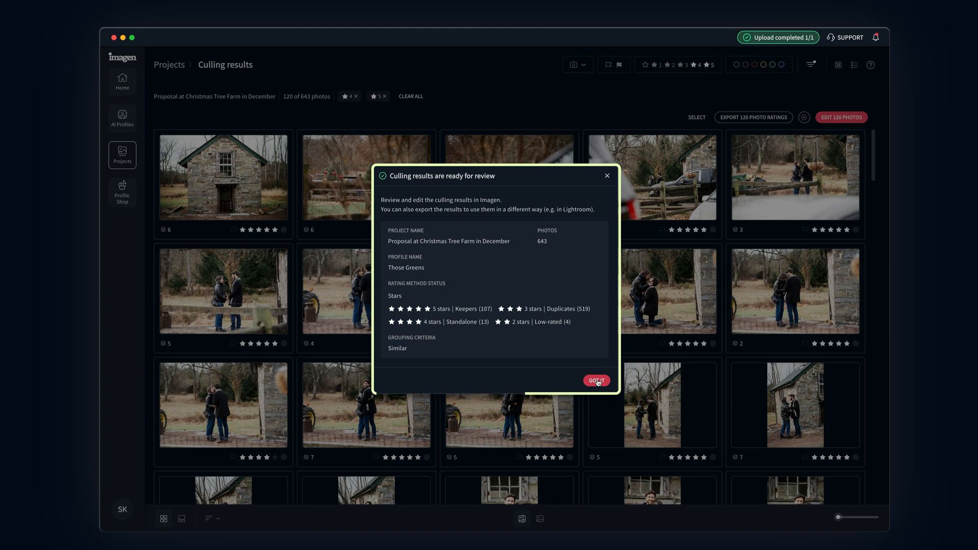
- Dismiss the summary, toggle the 4-star filter off and on, and select photos in the 121-photo grid
left_click(596, 380)
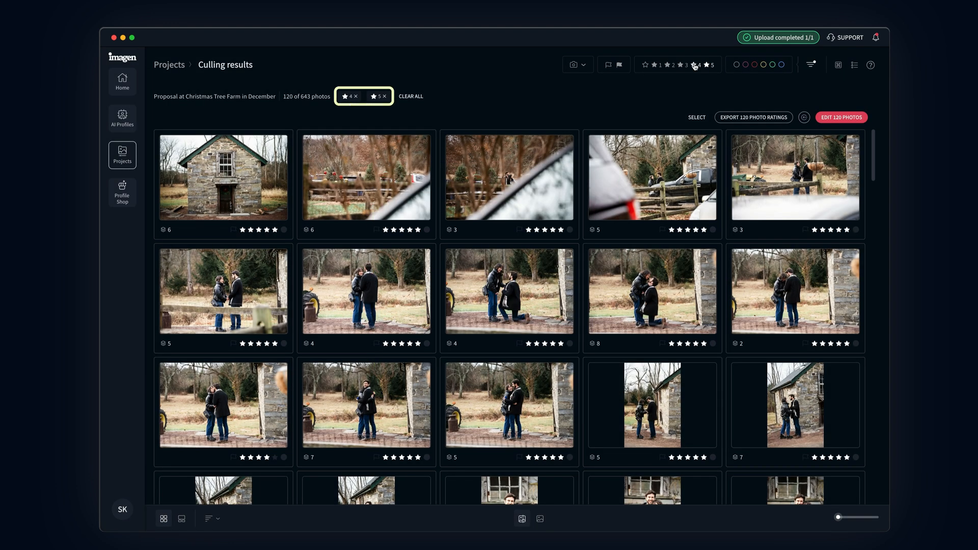
left_click(354, 96)
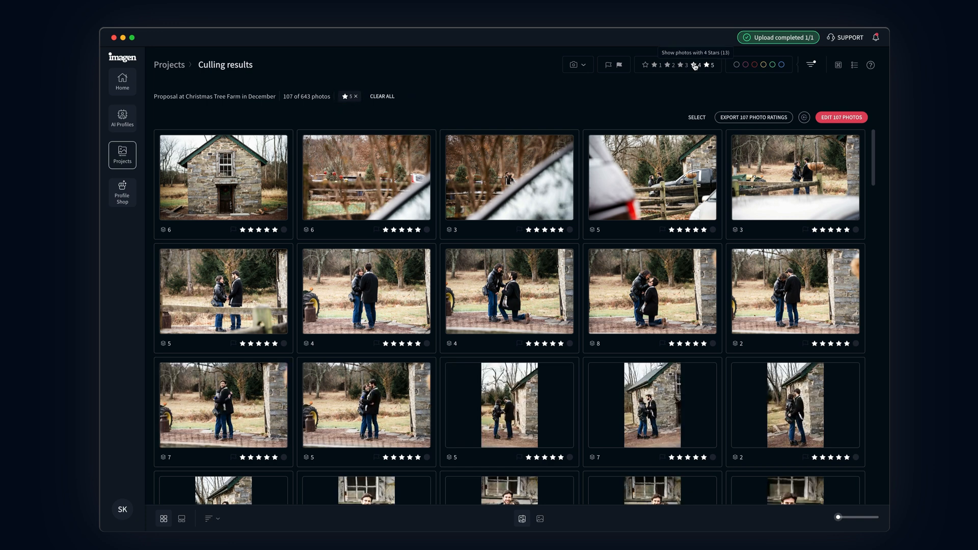
left_click(697, 65)
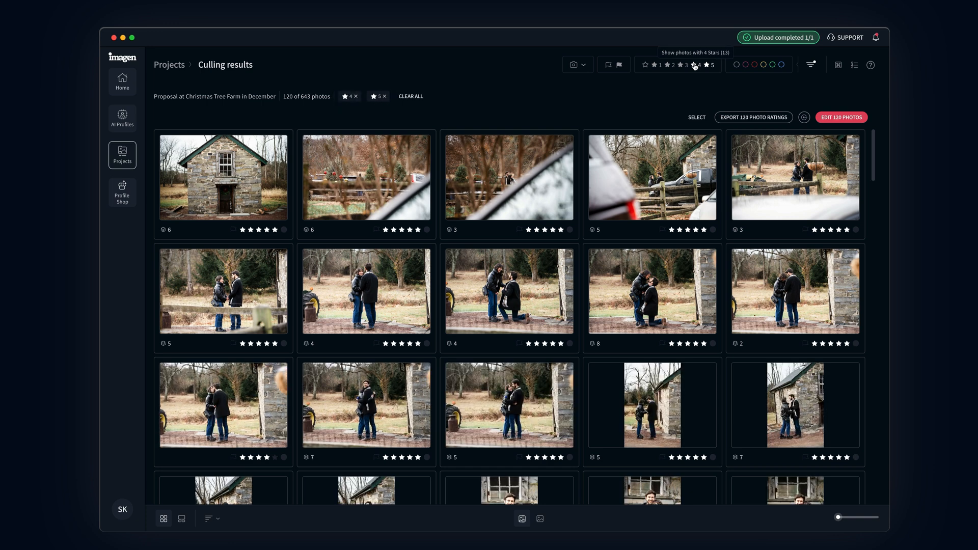
mouse_move(813, 65)
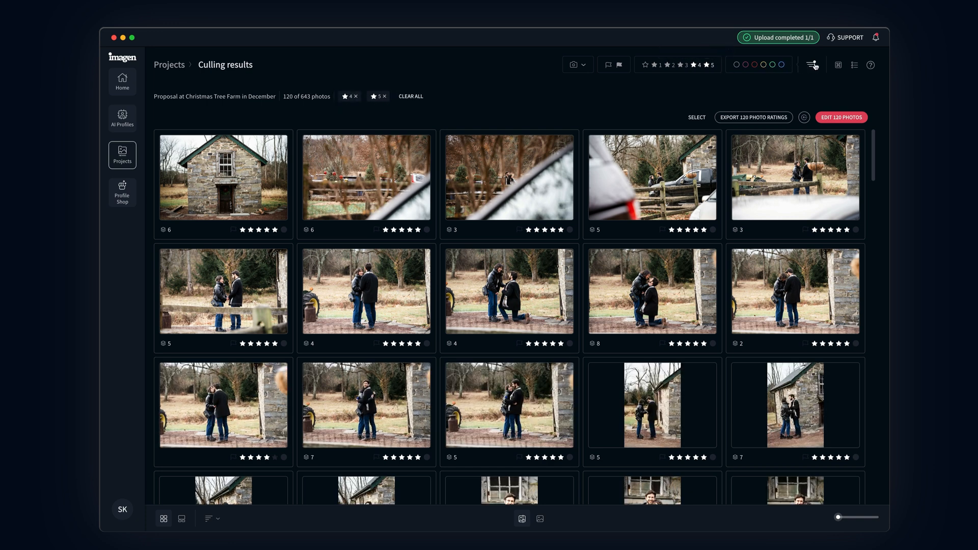
left_click(811, 66)
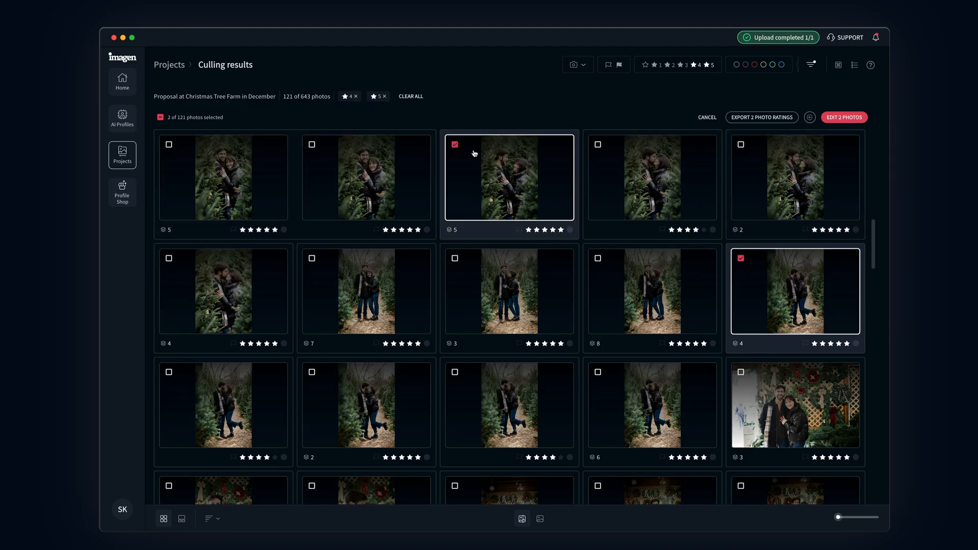
- Clear the selection and send all 121 filtered photos for editing
left_click(160, 117)
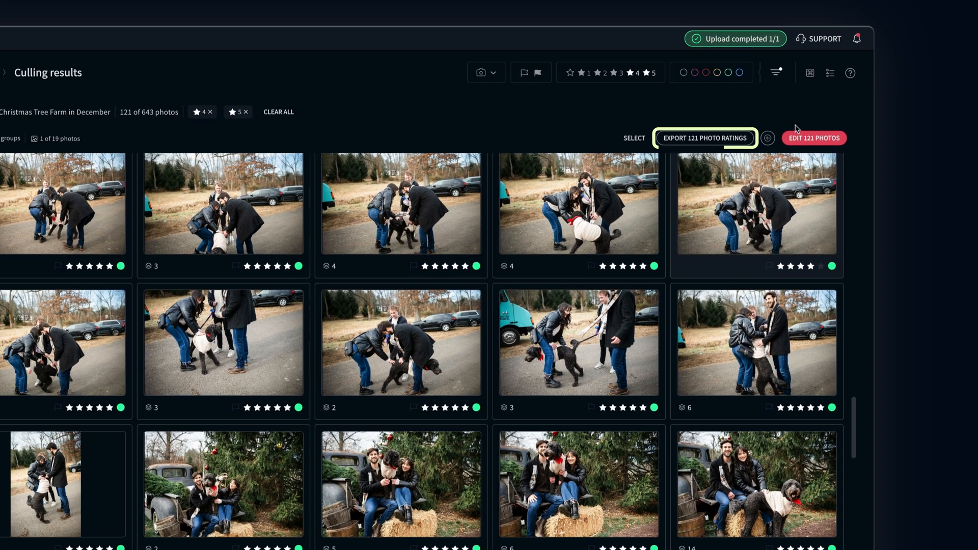
left_click(814, 137)
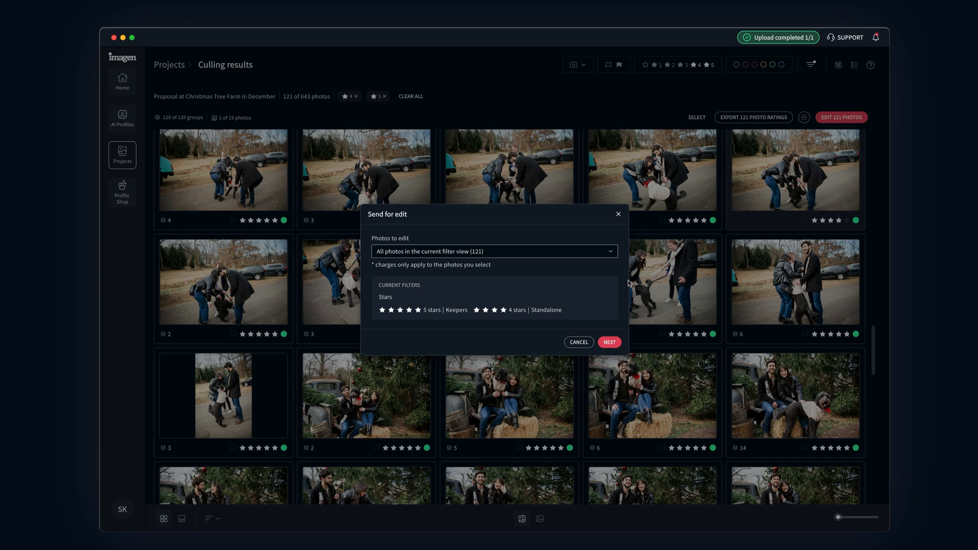
- Continue to editing options and add the Straighten and Smooth Skin AI tools
left_click(609, 342)
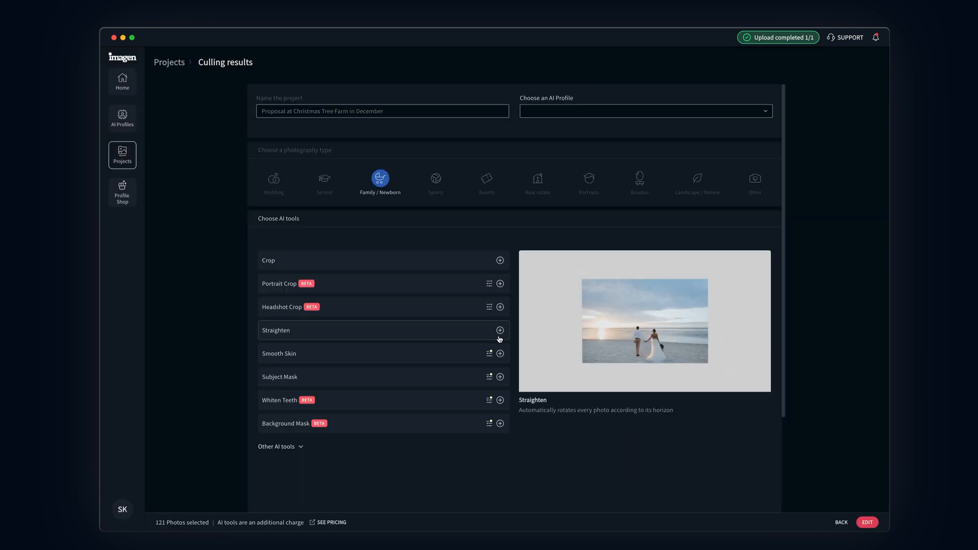
left_click(500, 330)
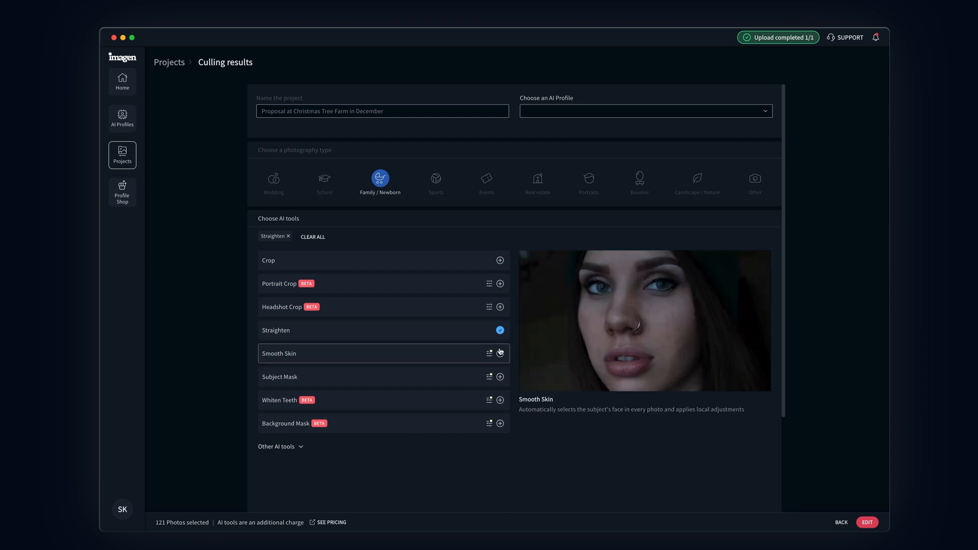
left_click(499, 354)
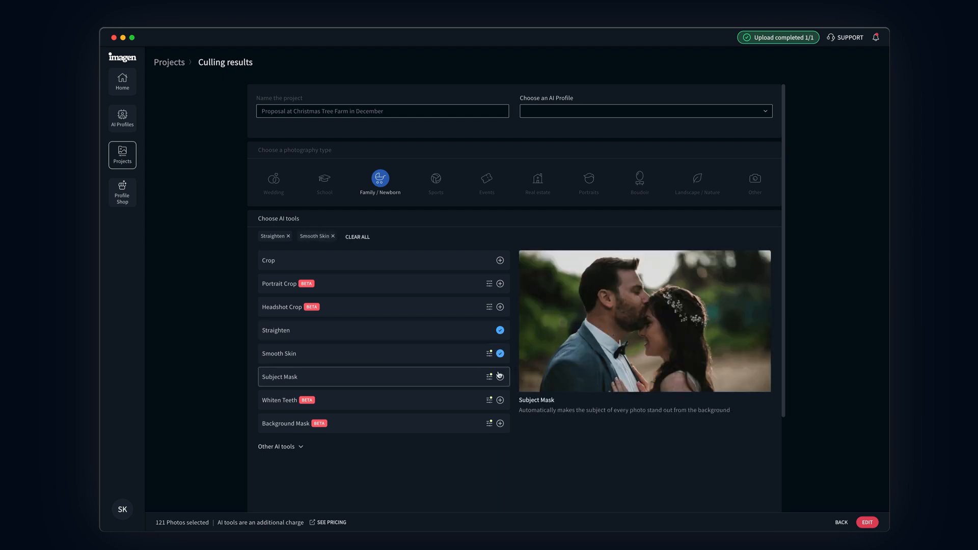